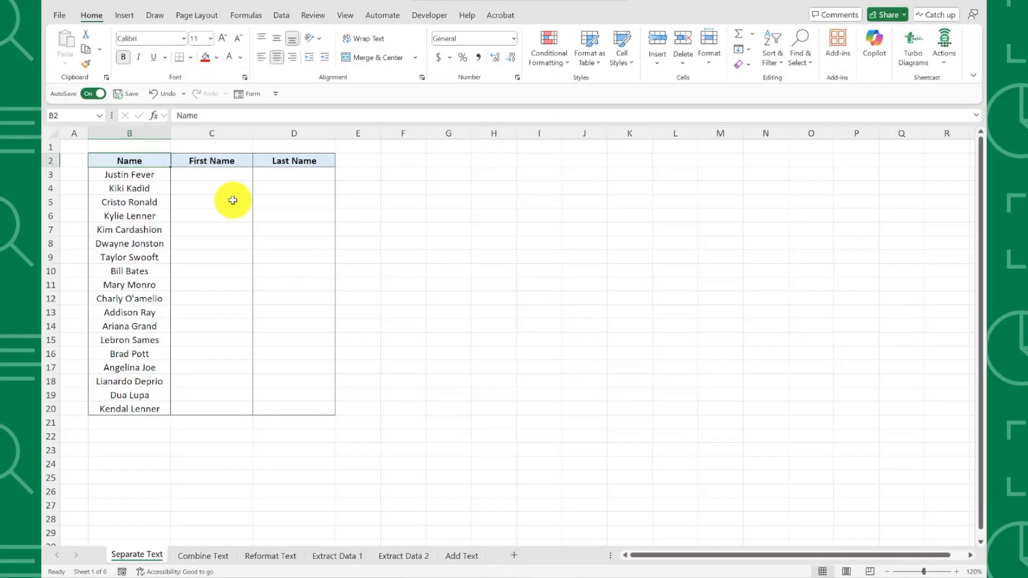
- Flash Fill the First Name column from the example Justin in C3
drag(211, 175, 293, 408)
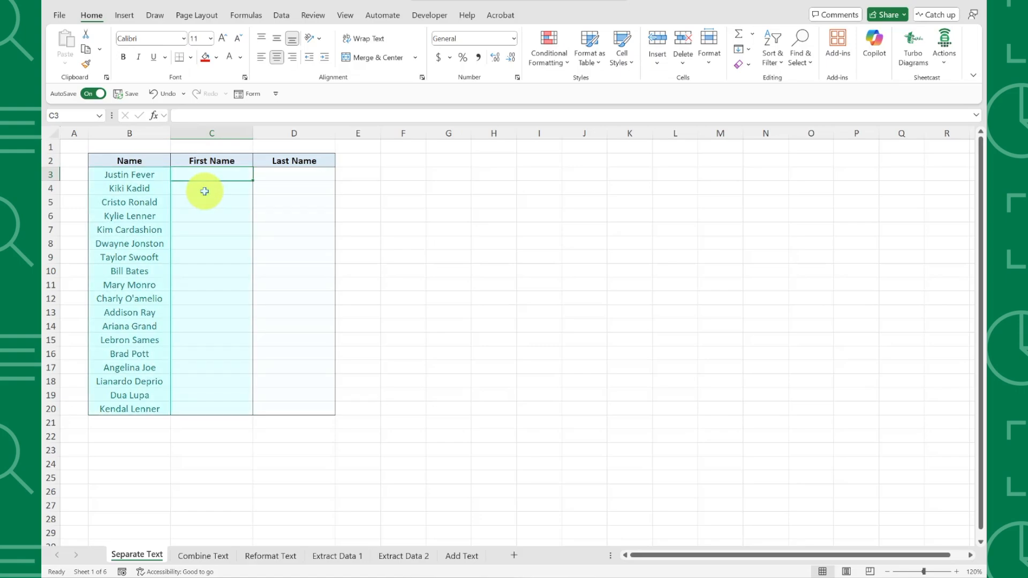
text(Justin)
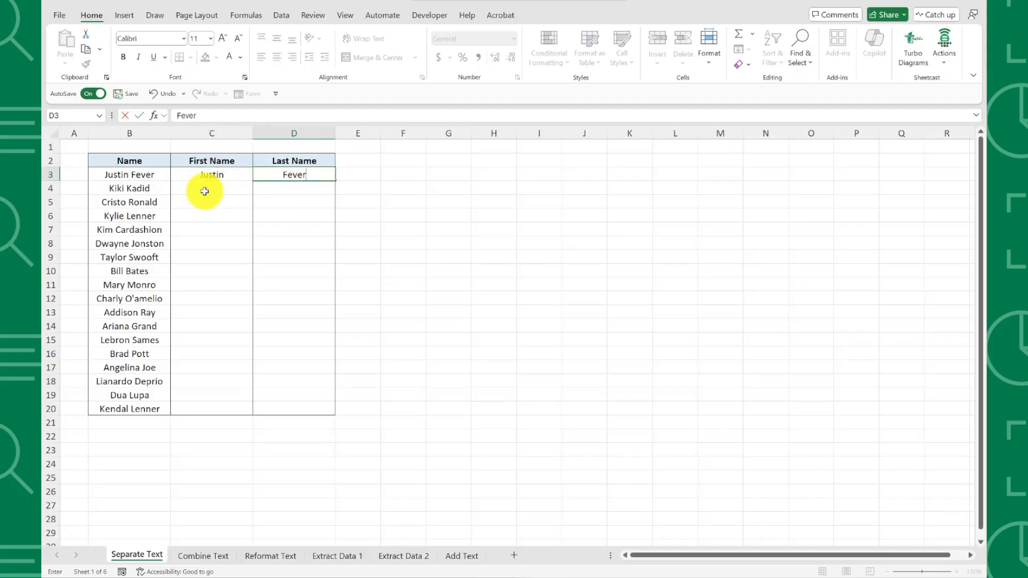
click(211, 189)
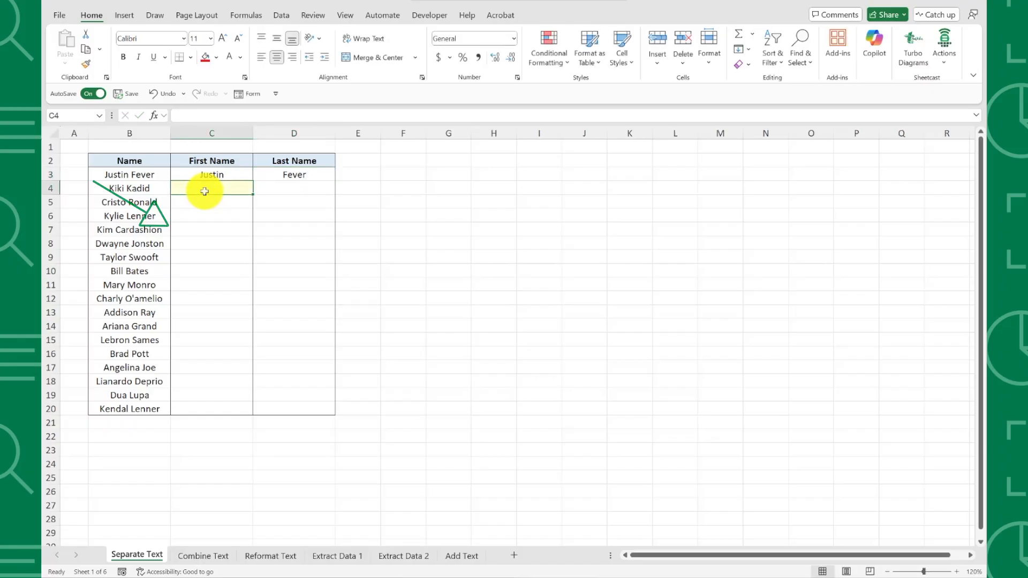
key(ctrl+e)
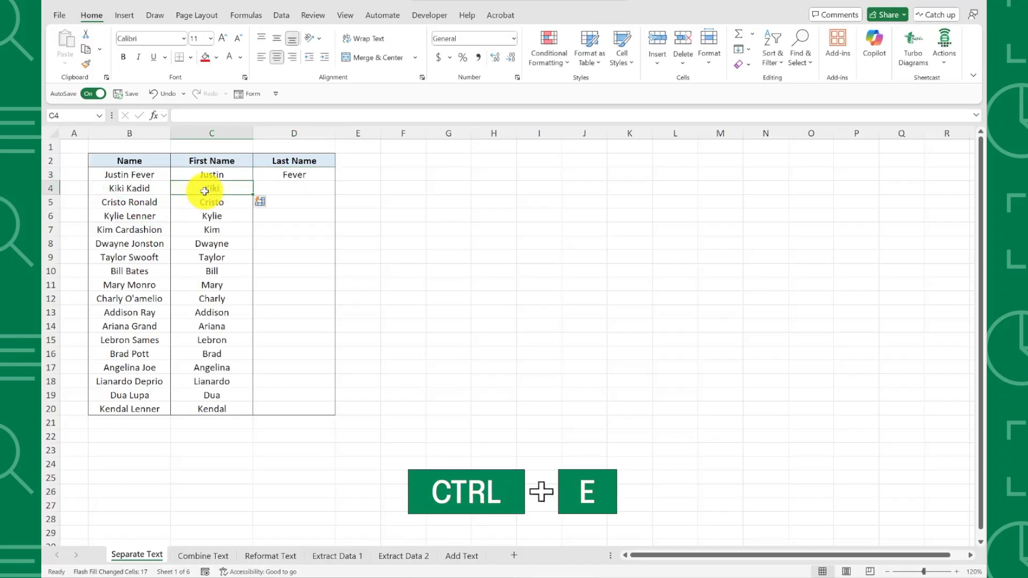
key(ctrl+e)
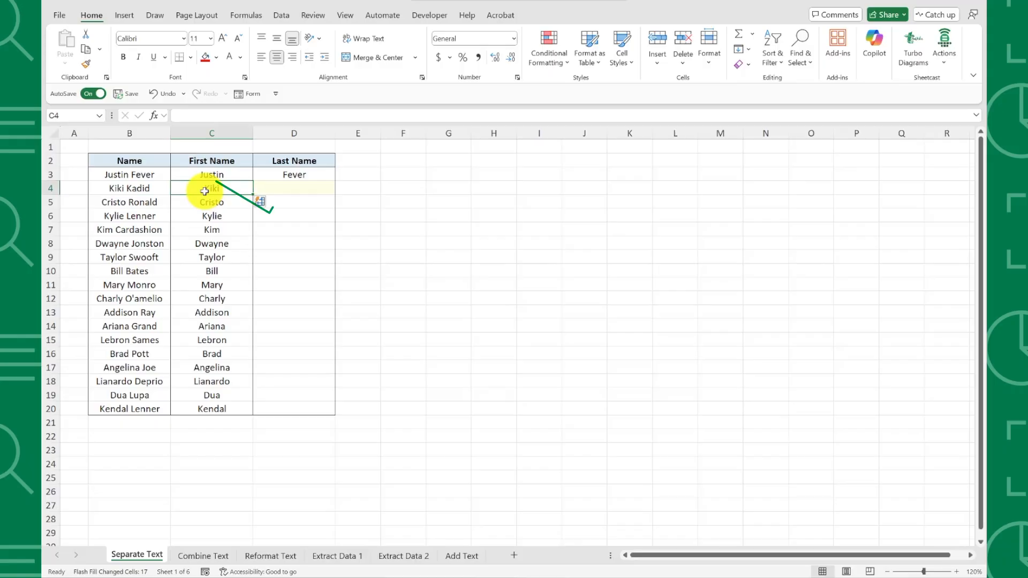
- Flash Fill the Last Name column from the example Fever in D3
click(294, 188)
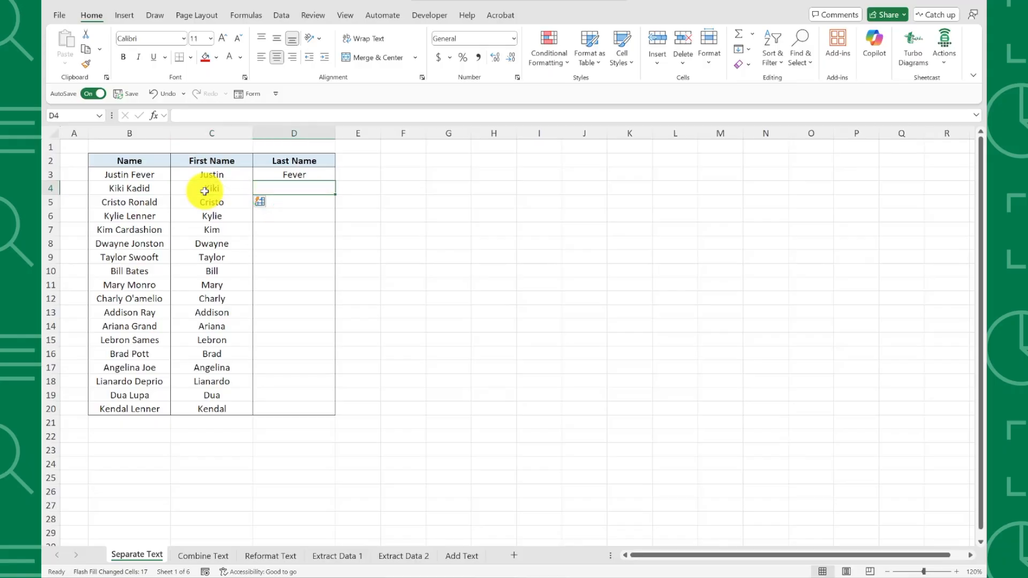
key(ctrl+e)
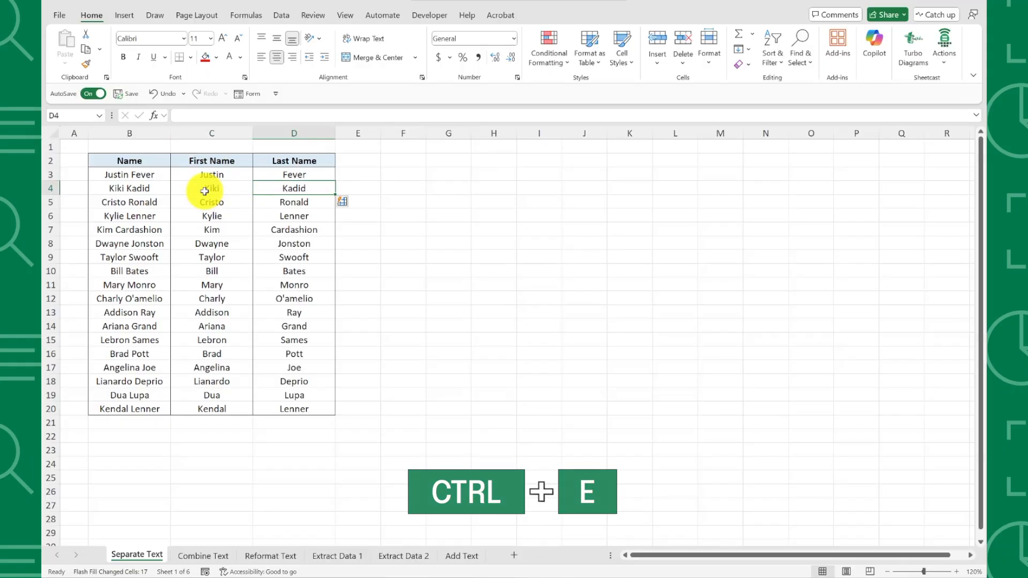
key(ctrl+e)
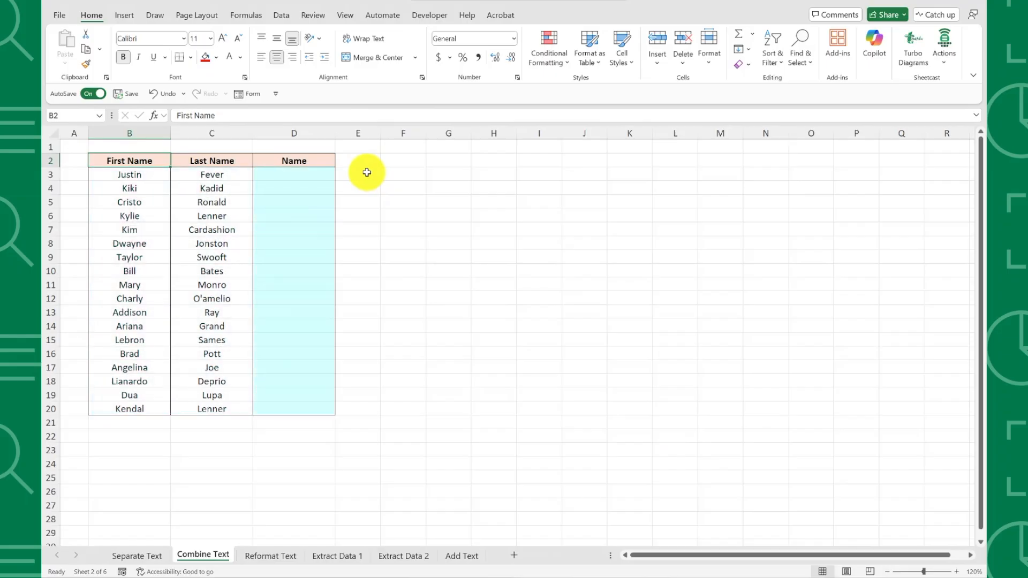
- Flash Fill the Name column with joined full names from the example Justin Fever
click(293, 175)
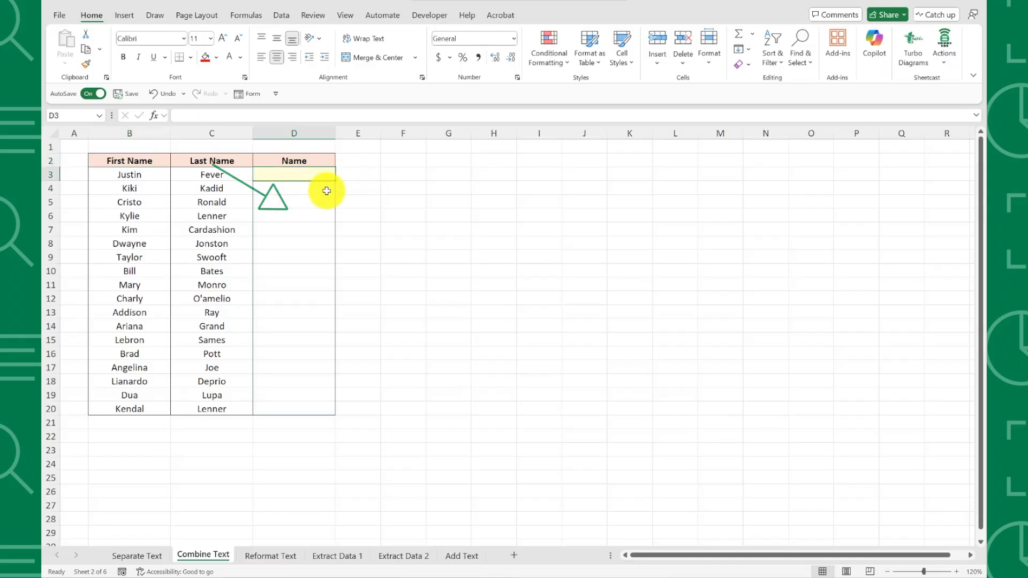
text(Justin Fever)
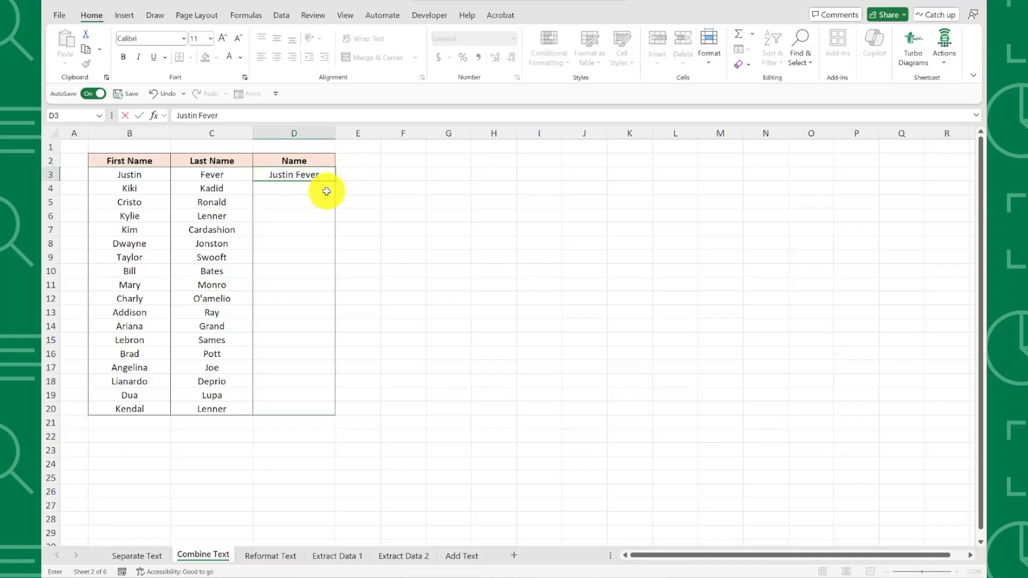
key(ctrl+e)
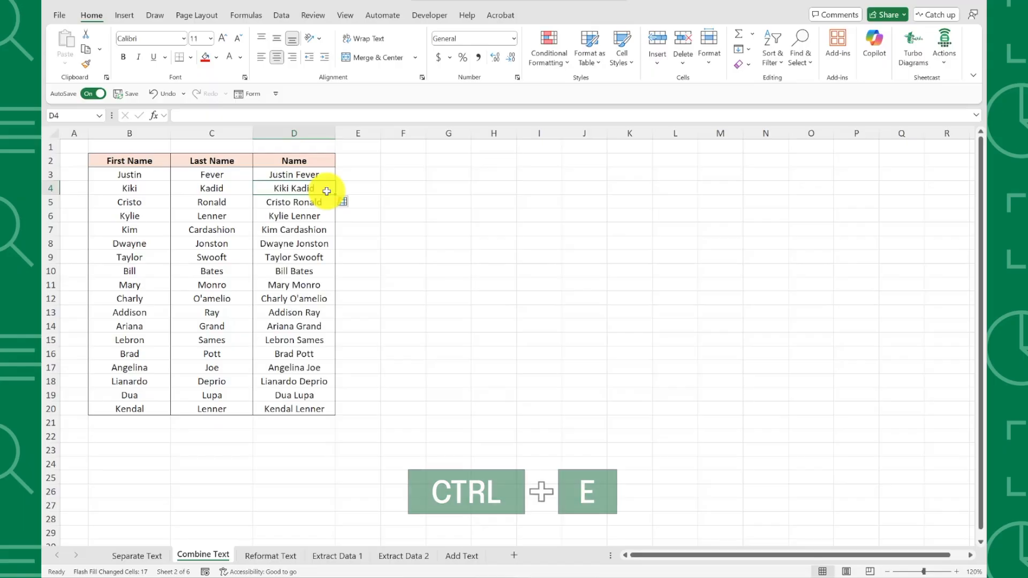
key(ctrl+e)
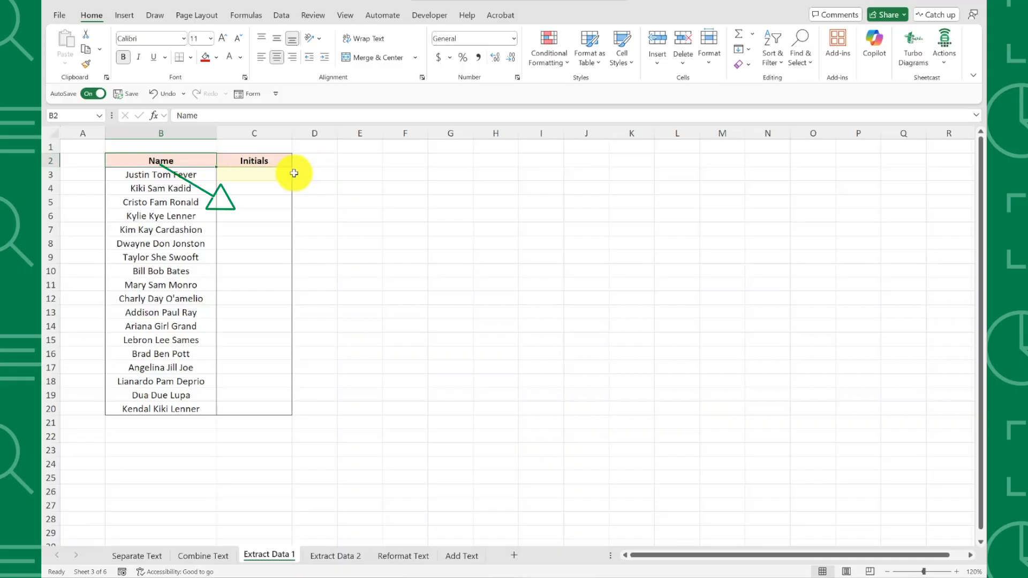
- Flash Fill the Initials column from the example JTF, then move to Extract Data 2
text(JT)
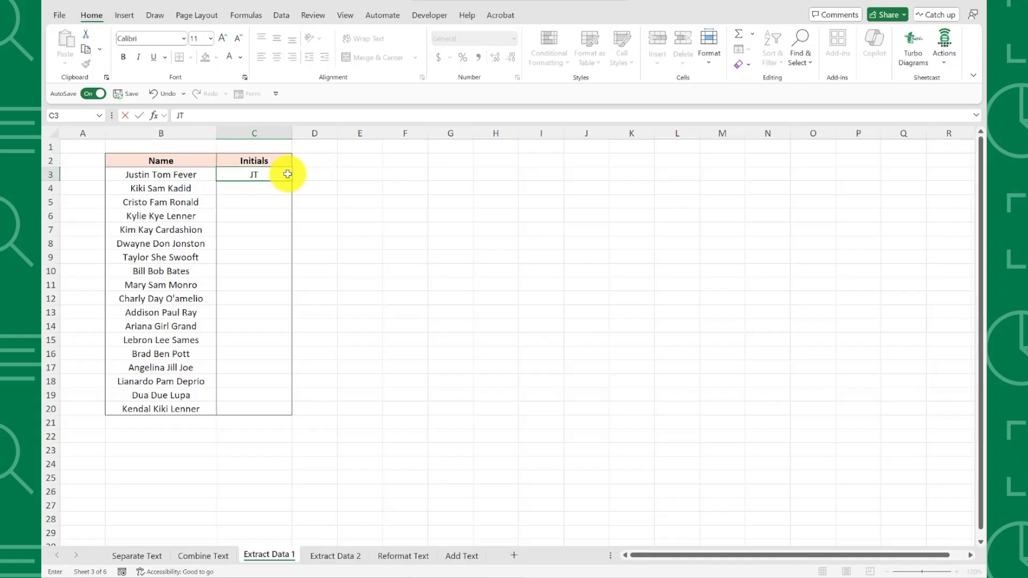
key(ctrl+e)
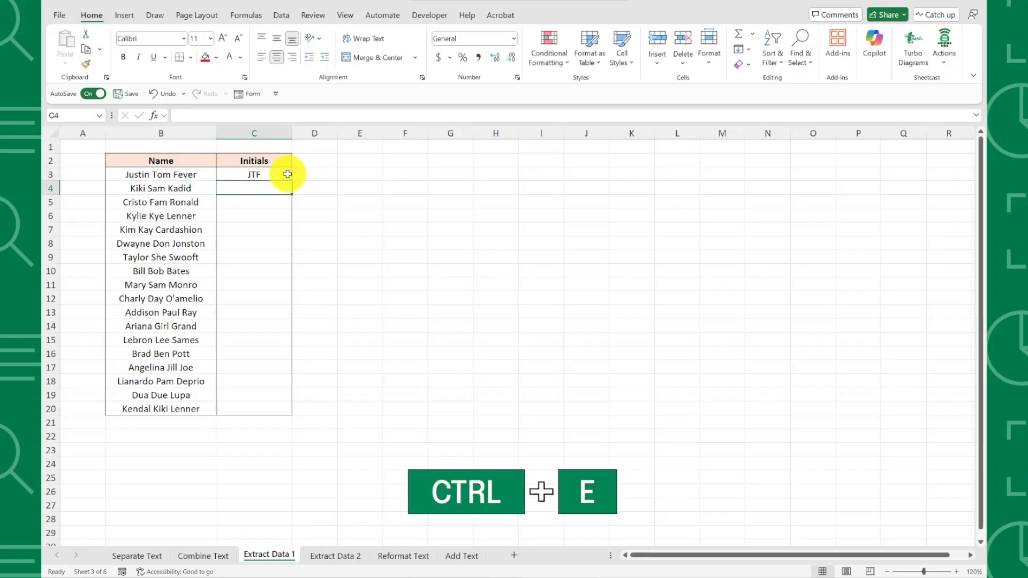
key(ctrl+e)
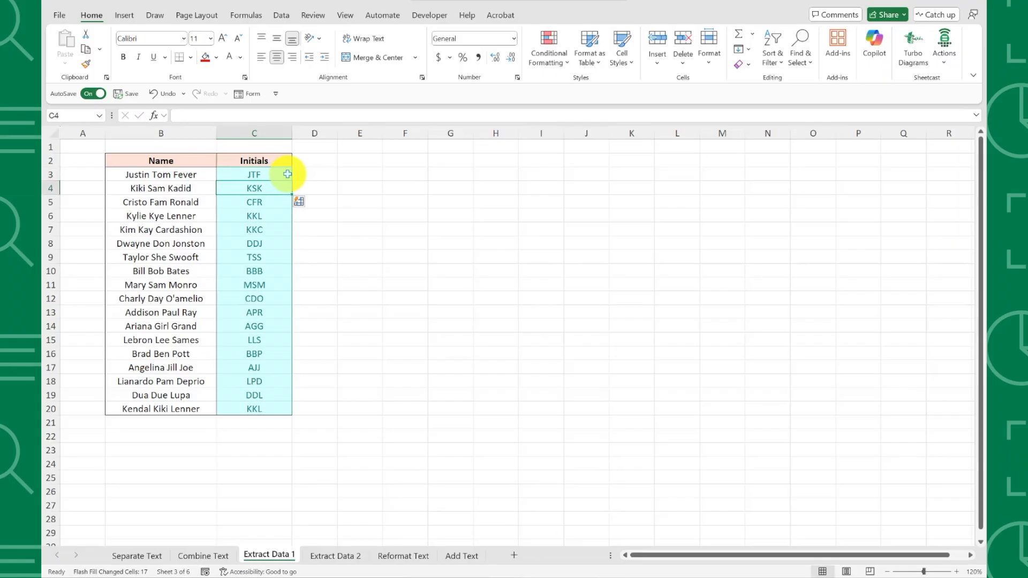
click(253, 189)
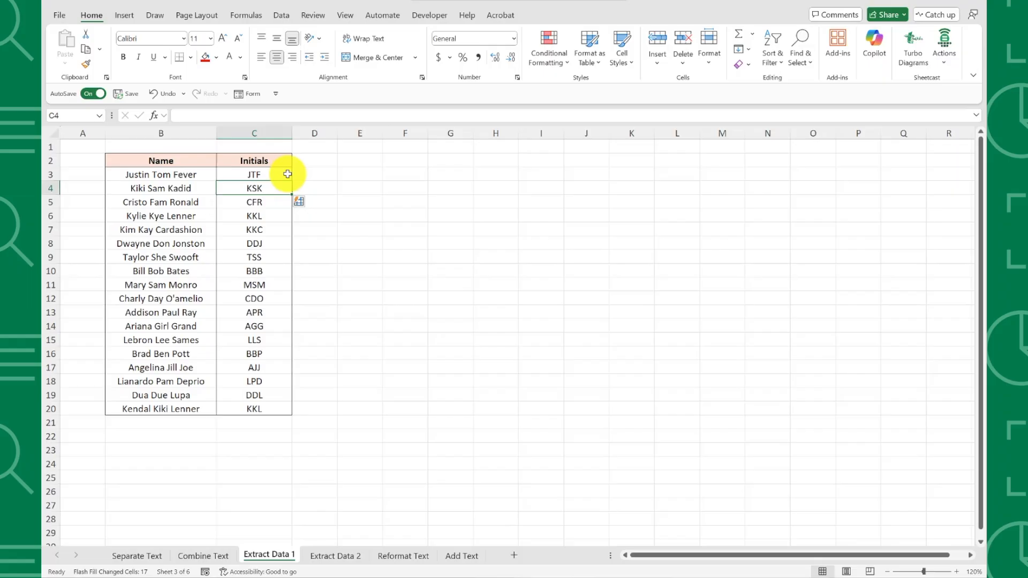
click(334, 559)
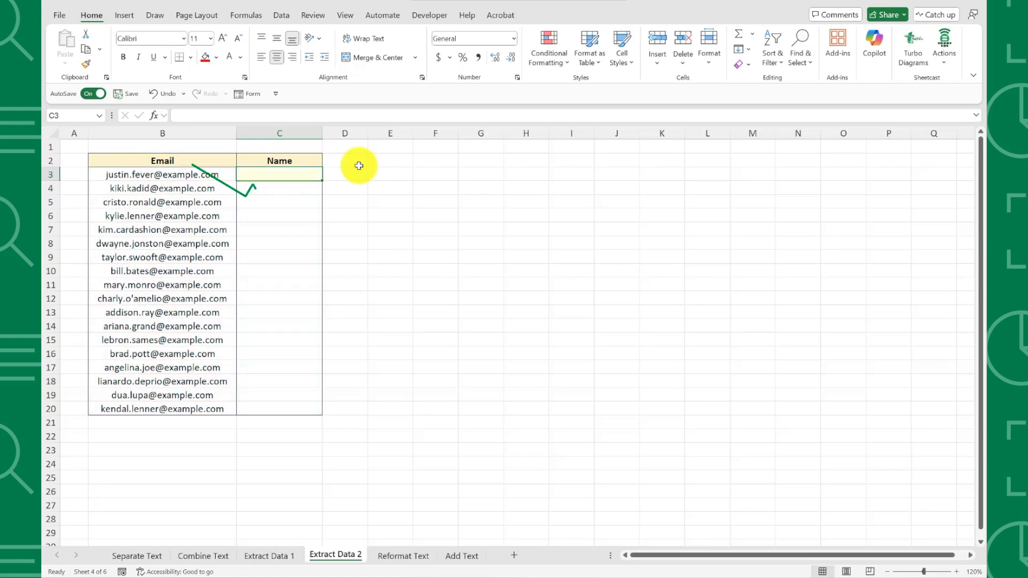
- Flash Fill full names extracted from each email, then move to Reformat Text
text(Justin Fever)
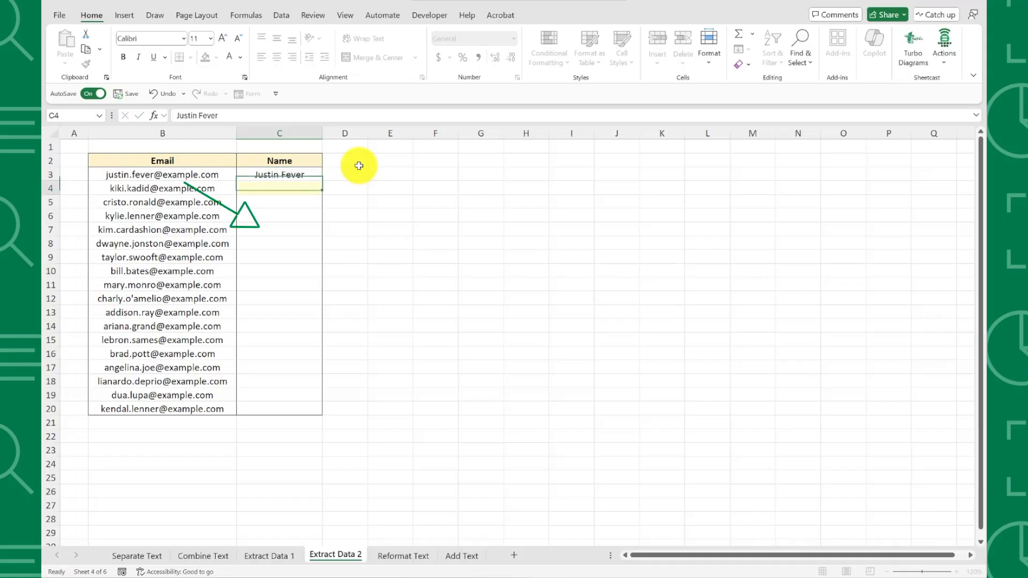
key(ctrl+e)
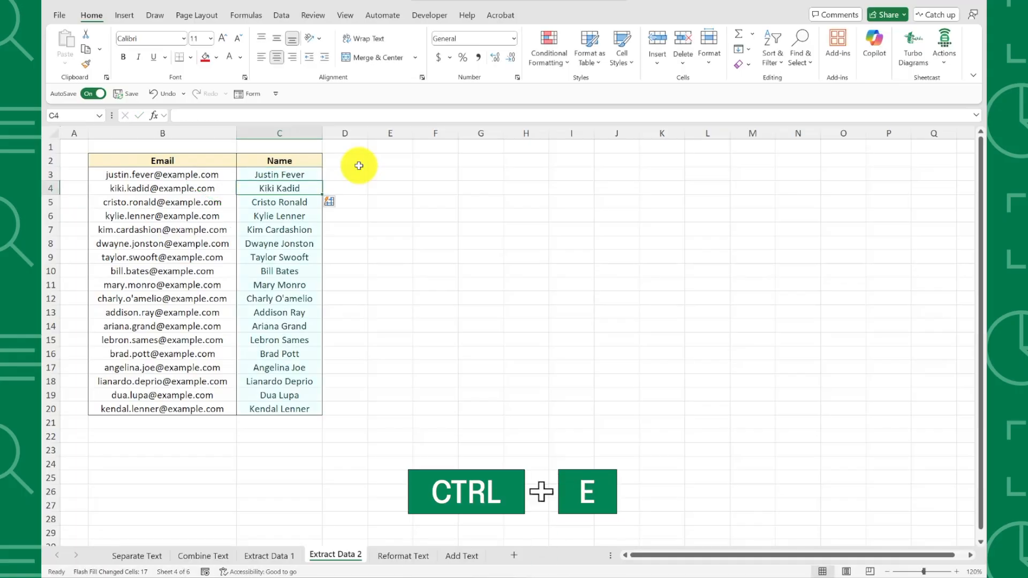
click(403, 556)
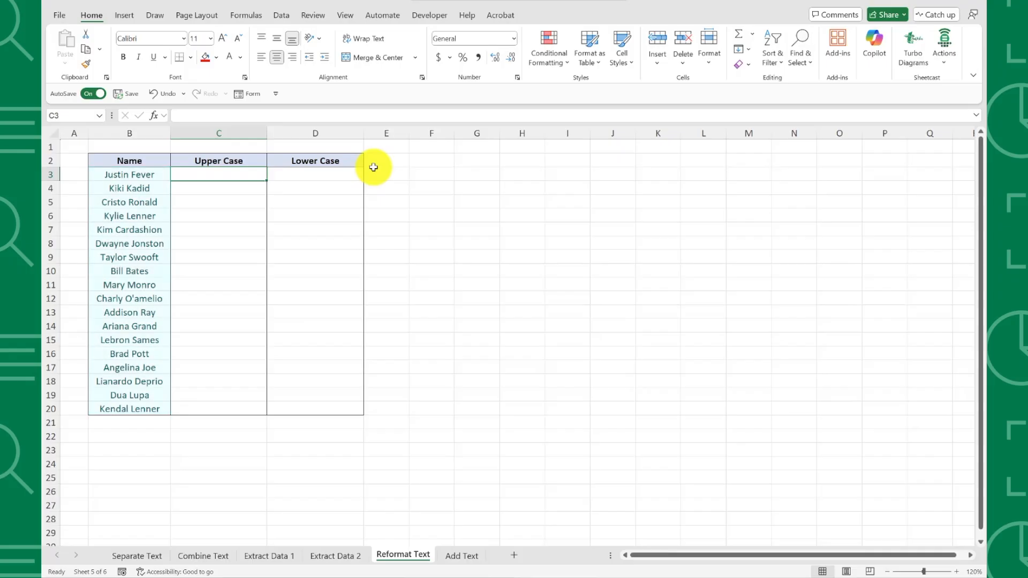
- Flash Fill the Upper Case column from the example JUSTIN FEVER
drag(219, 175, 218, 408)
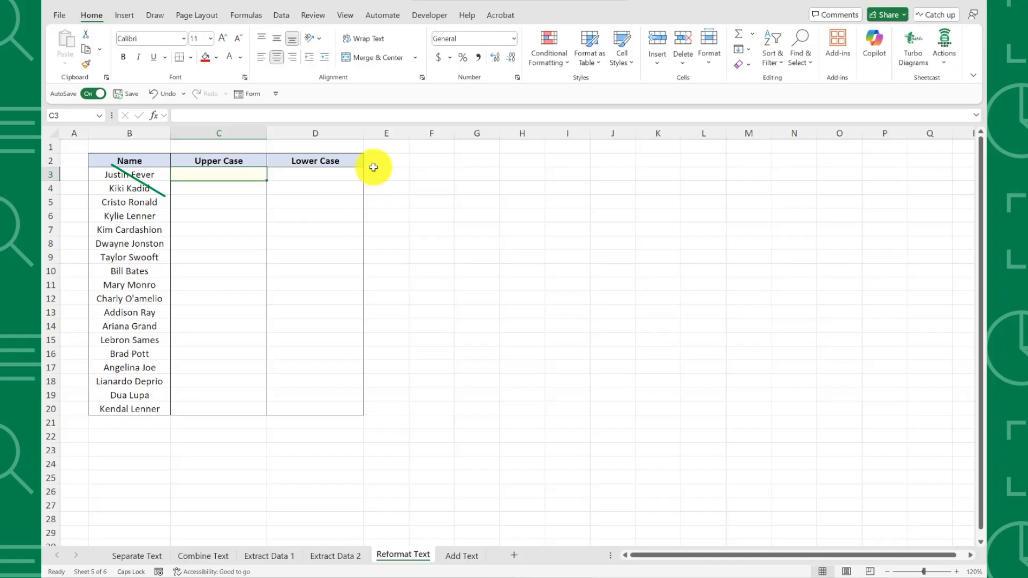
text(JUSTIN FEVER)
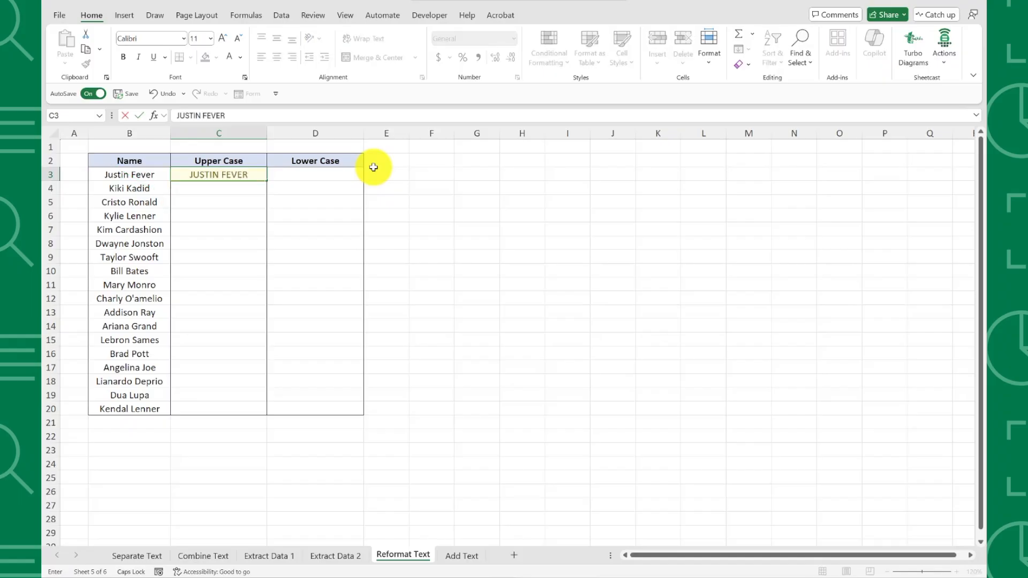
key(ctrl+e)
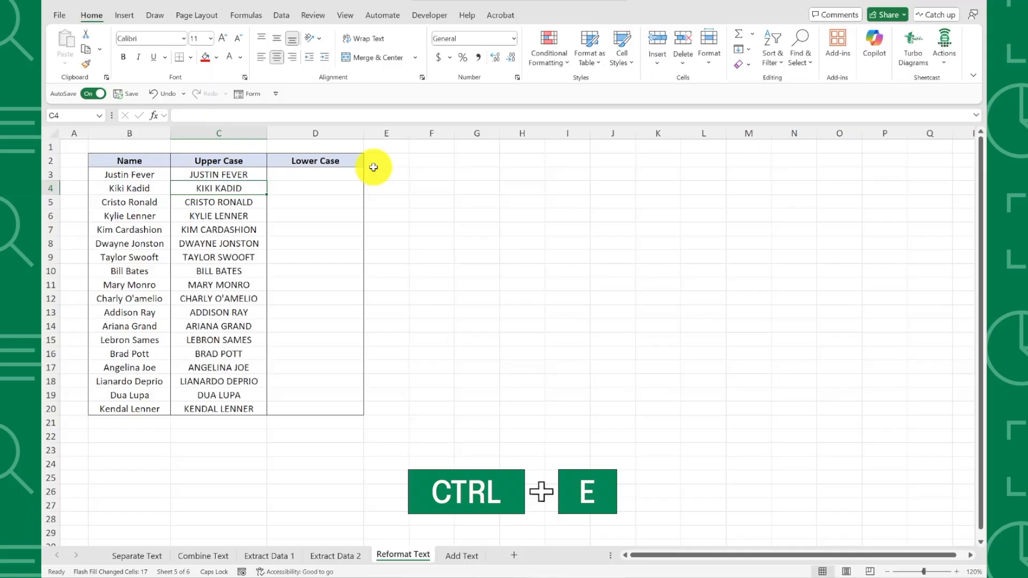
key(ctrl+e)
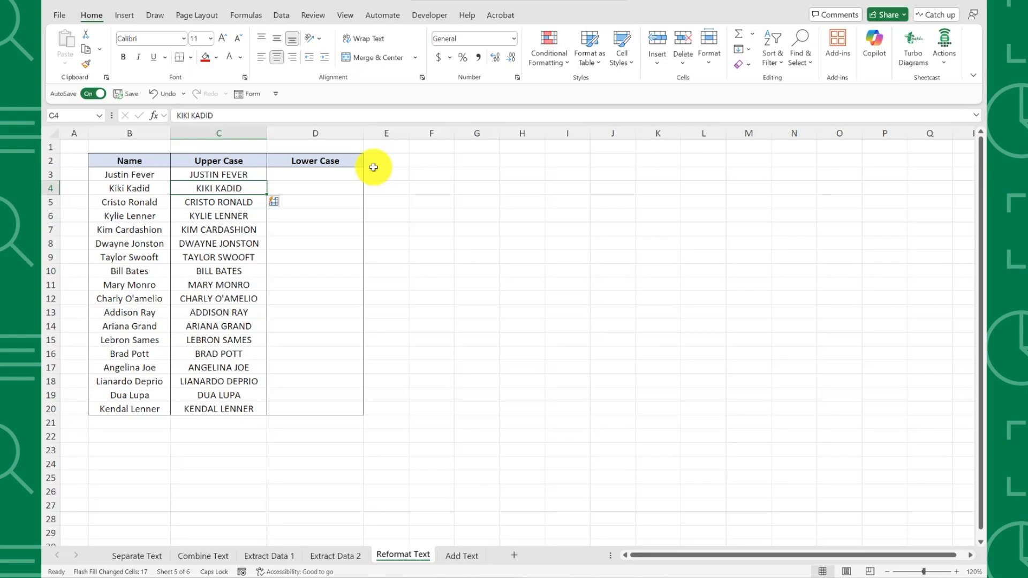
- Flash Fill the Lower Case column from justin fever, then move to Add Text
text(justin fever)
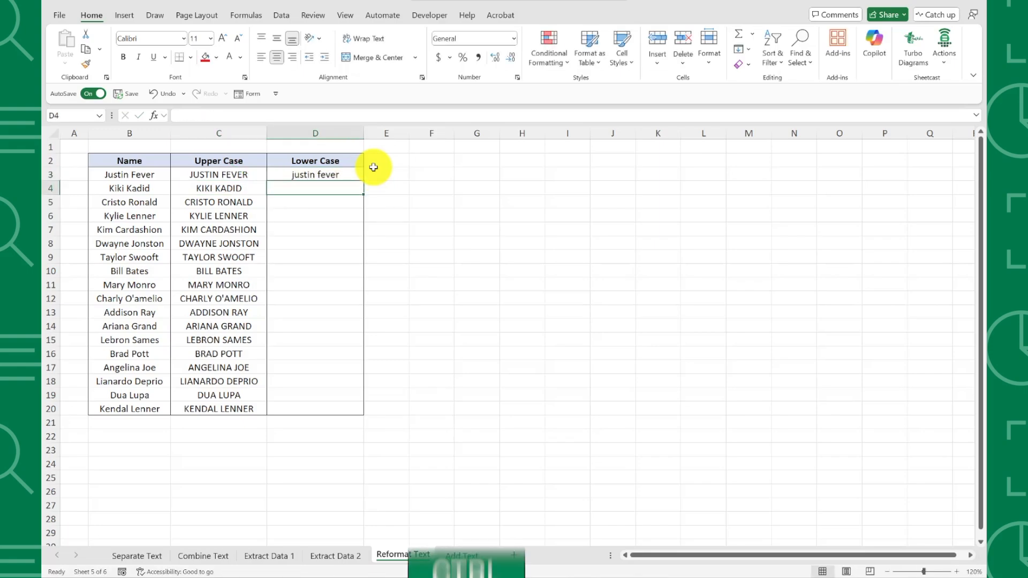
key(ctrl+e)
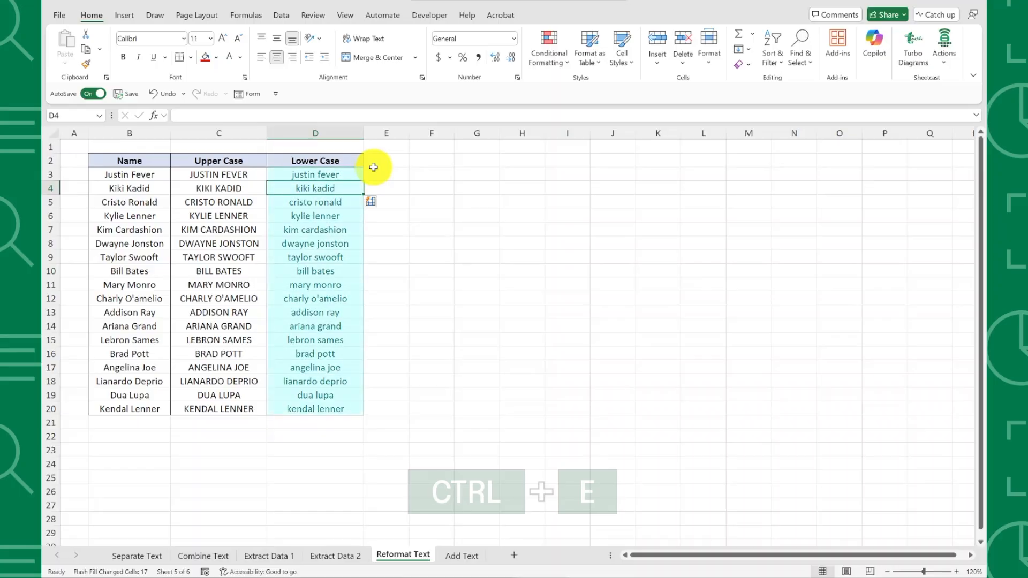
click(462, 556)
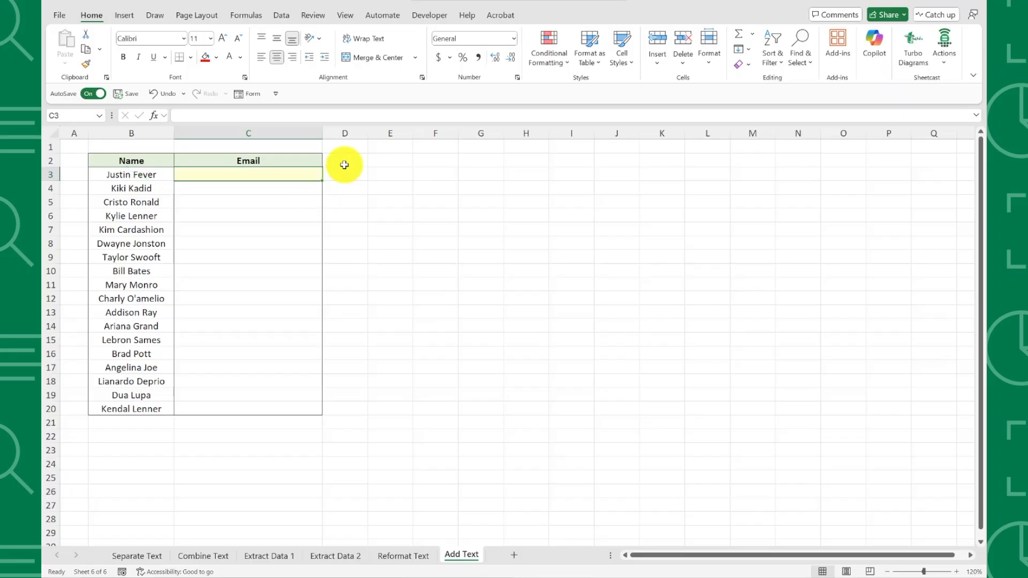
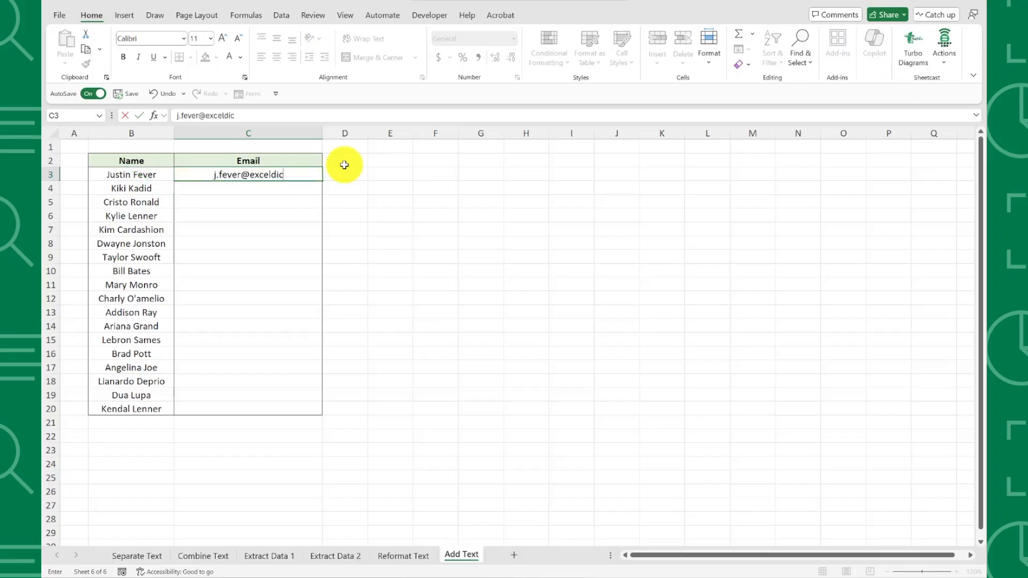
key(enter)
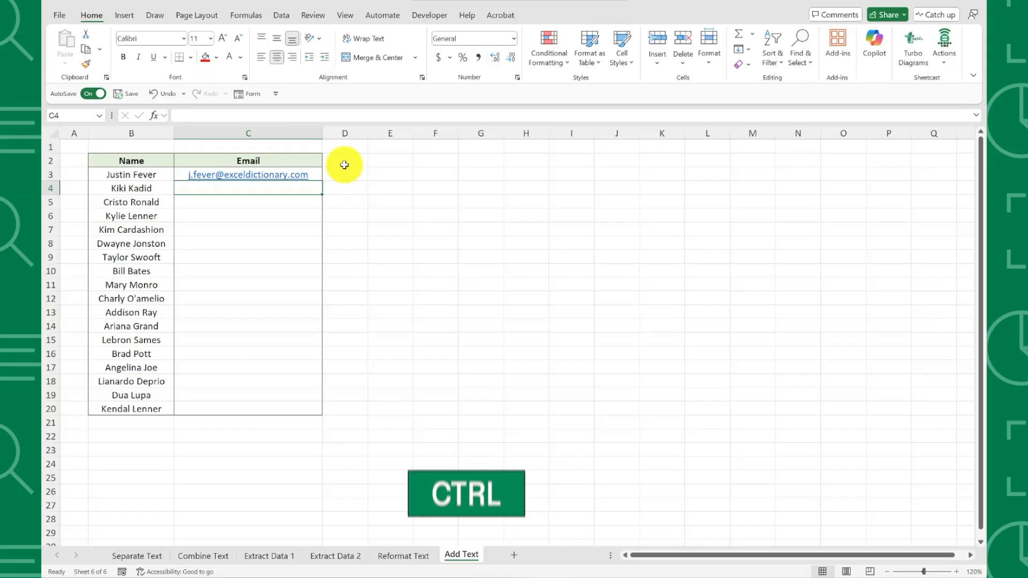
key(ctrl+e)
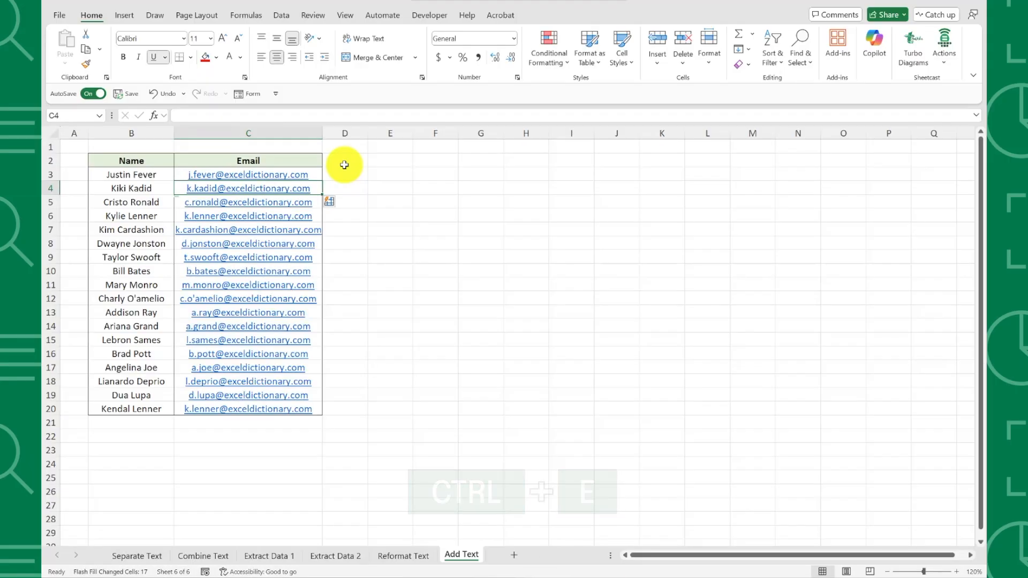
key(ctrl+e)
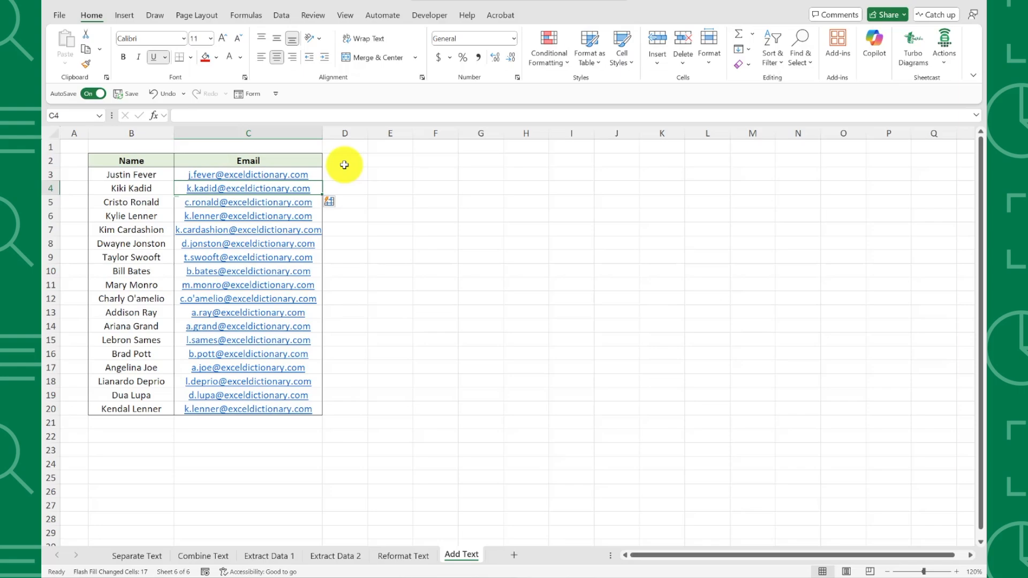
click(136, 556)
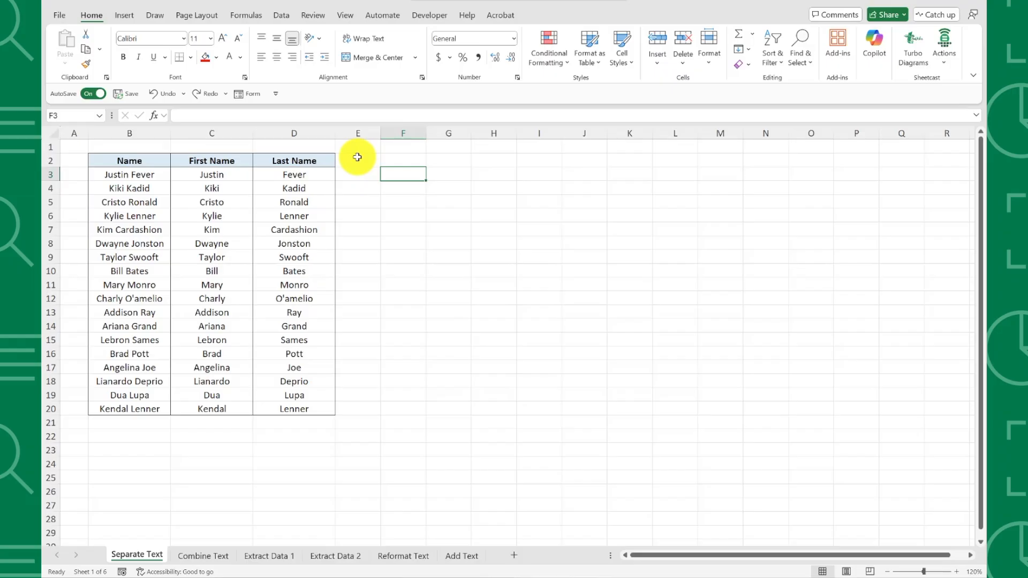
- Enter Justin in F3, attempt Flash Fill, and dismiss the no-pattern warning
text(Justin)
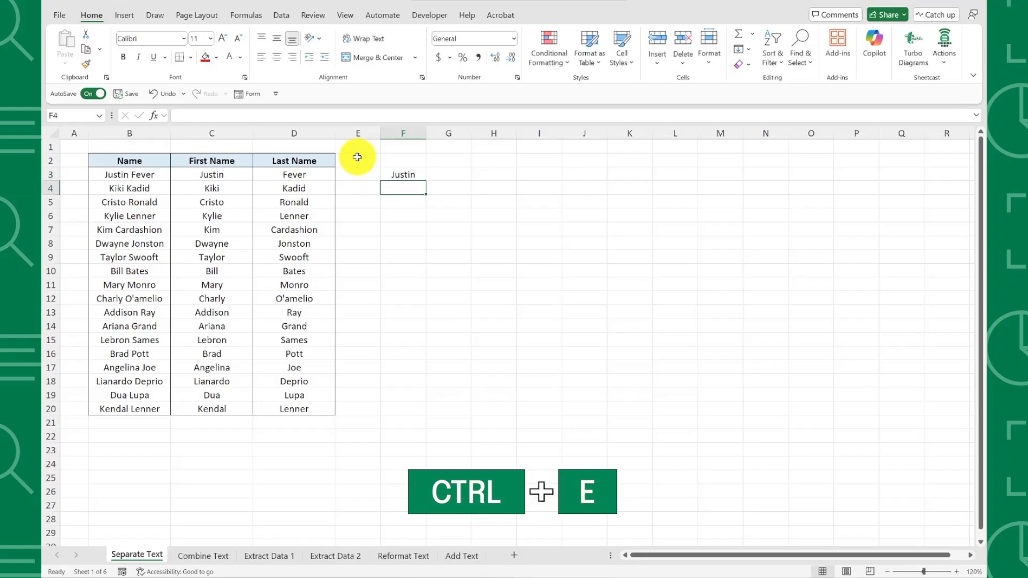
key(ctrl+e)
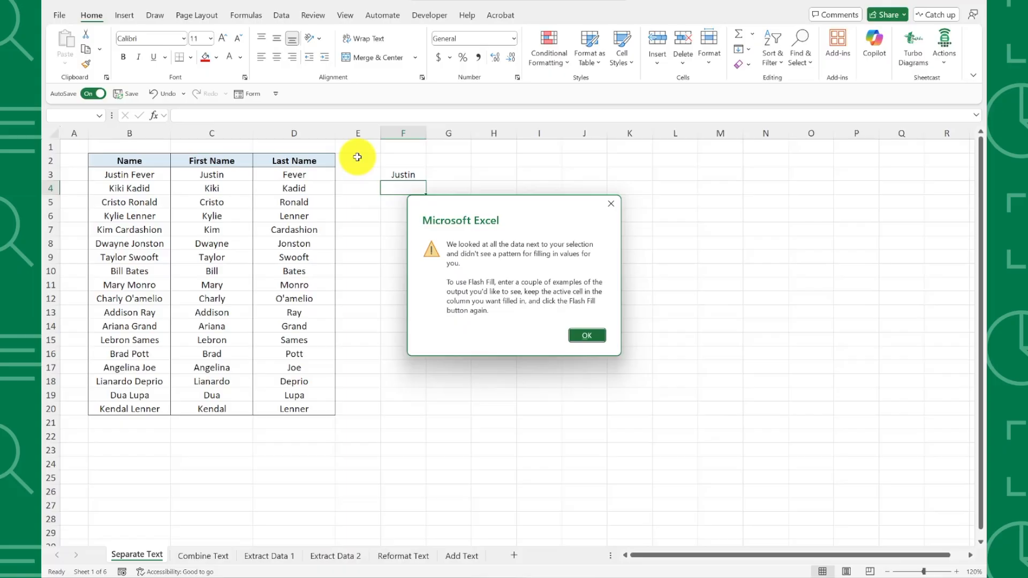
click(586, 335)
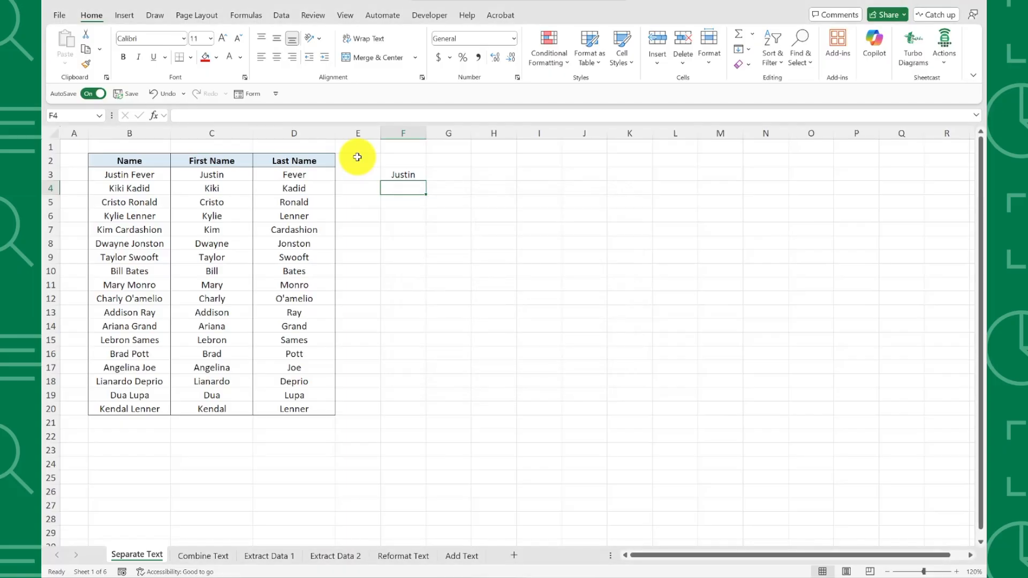